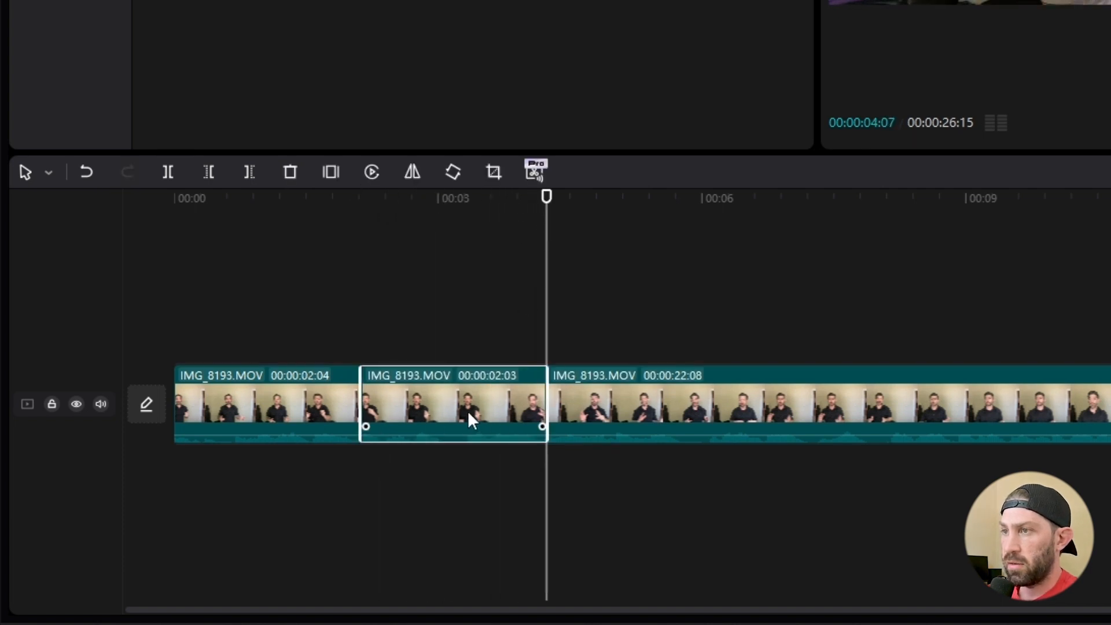
# Select the middle two-second piece of the split IMG_8193.MOV clip
pyautogui.click(290, 171)
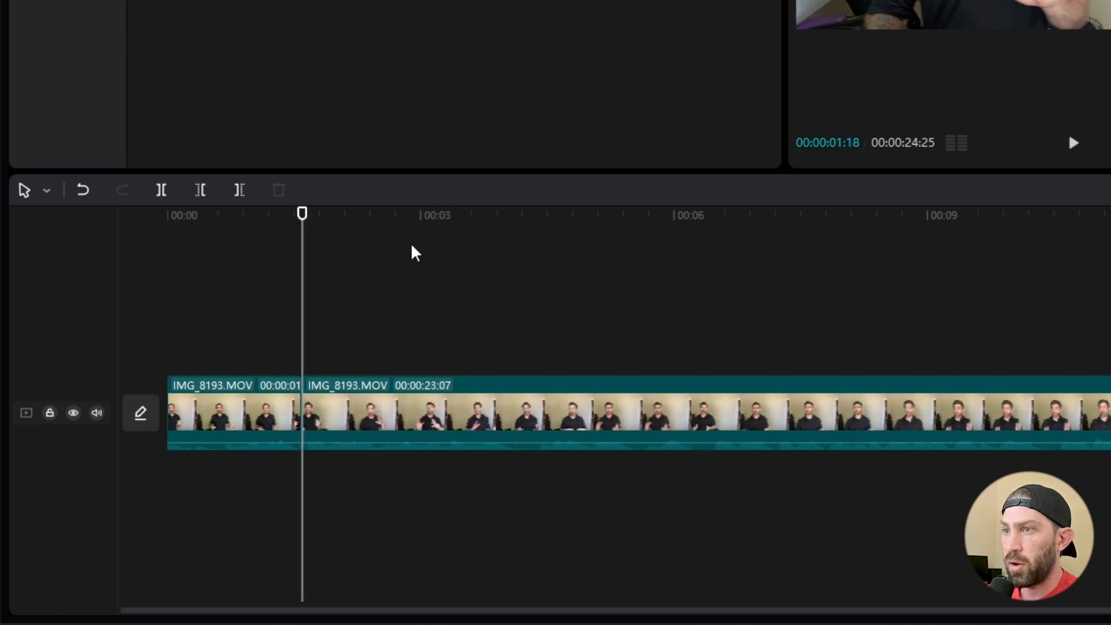
pyautogui.moveTo(421, 218)
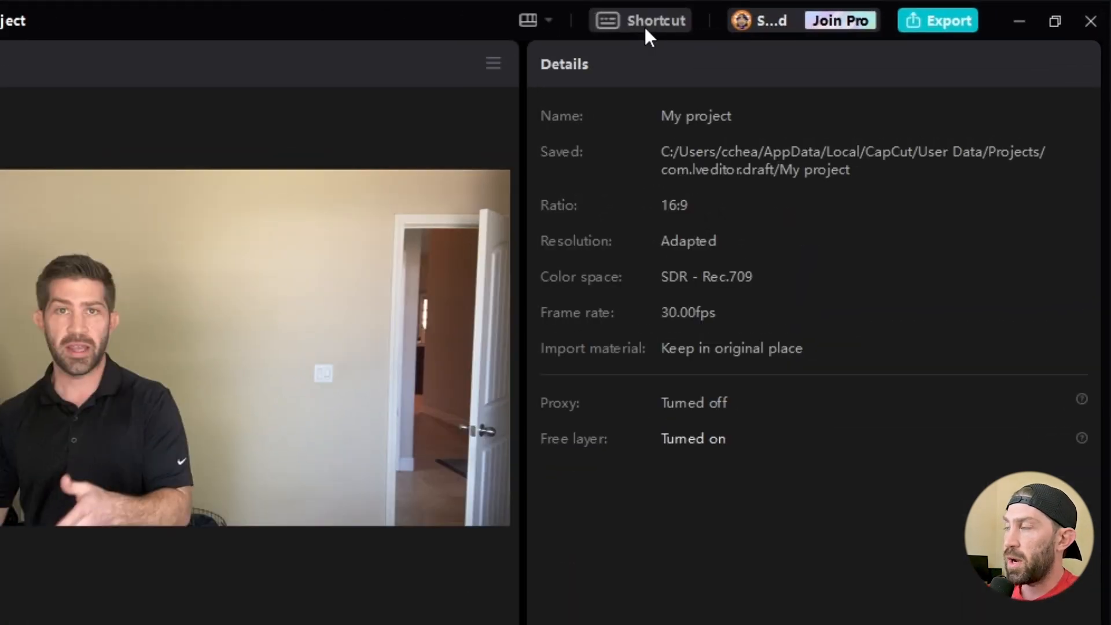
# Open CapCut's keyboard shortcut settings from the Shortcut button in the top bar
pyautogui.click(640, 20)
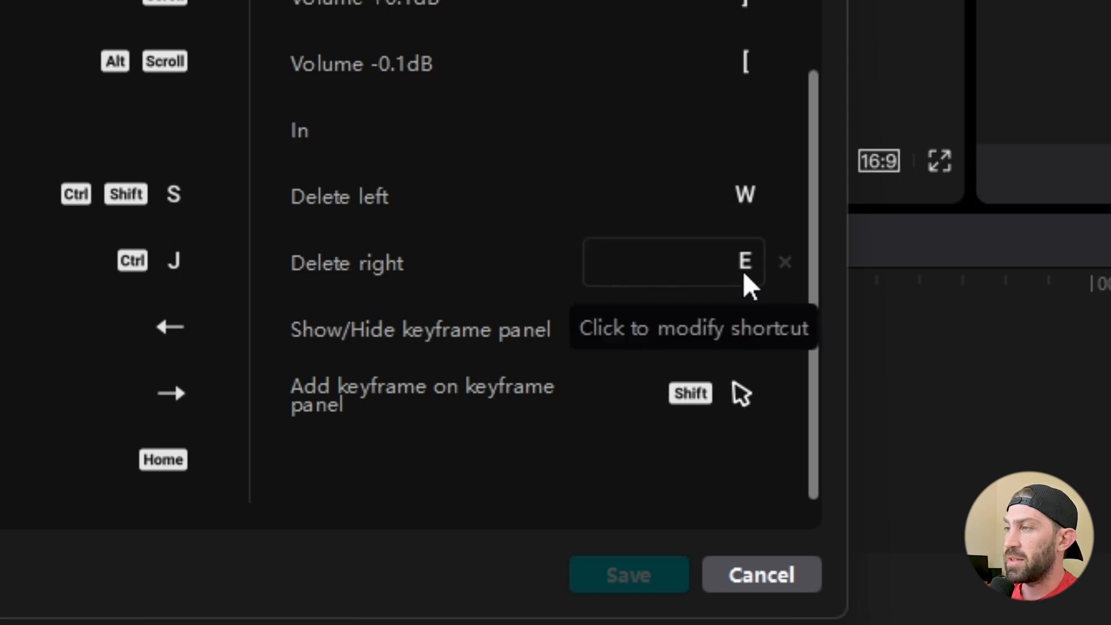
# Select the Delete right shortcut field to assign it the E key
pyautogui.click(761, 575)
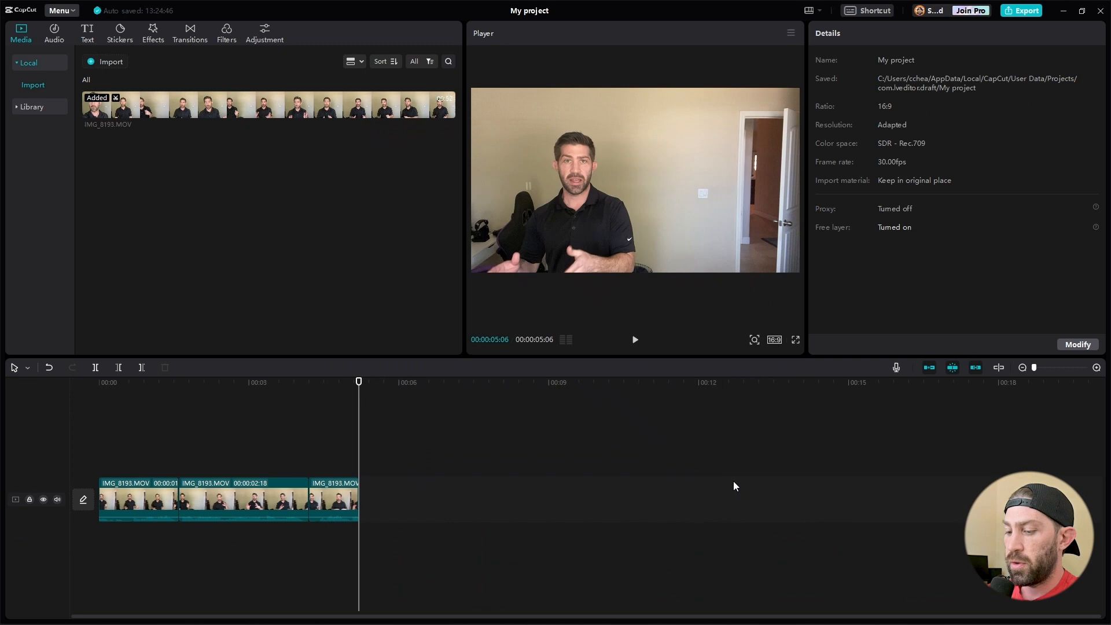